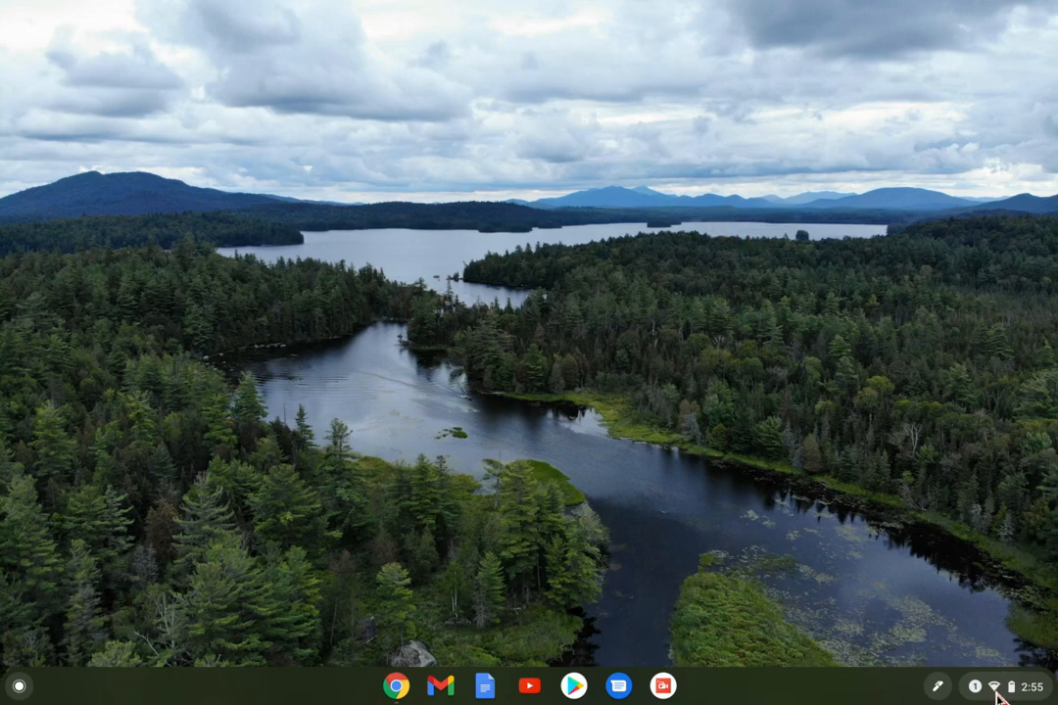
{"action": "mouse_move", "coordinate": [1004, 685]}
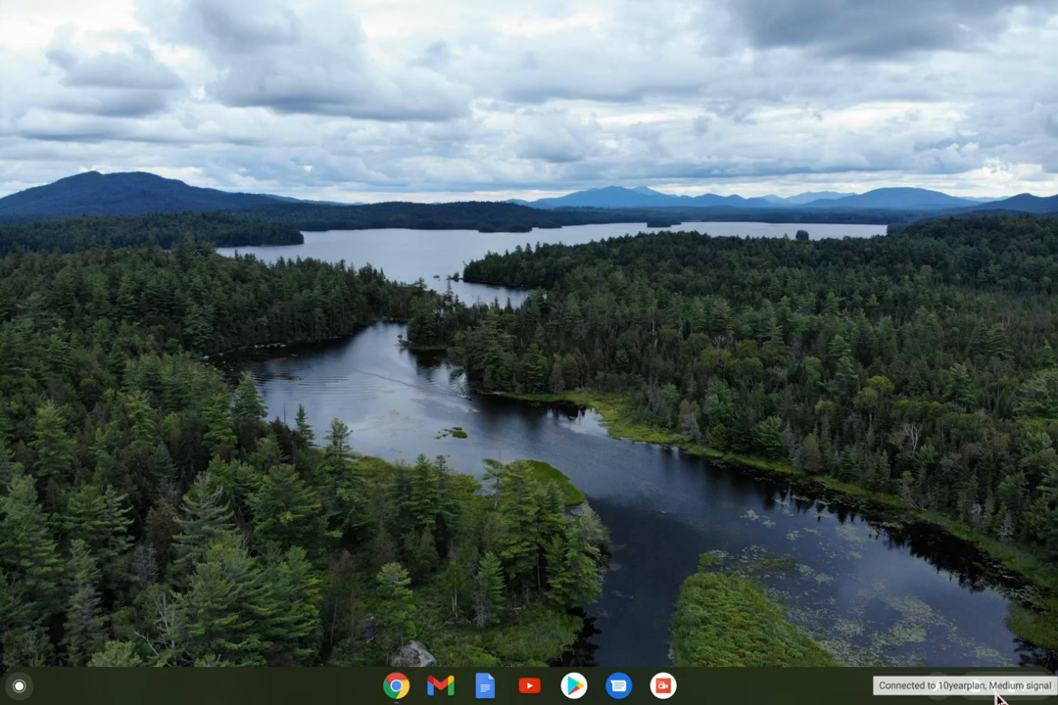
Bring up the Quick Settings panel from the shelf status area
{"action": "left_click", "coordinate": [1001, 695]}
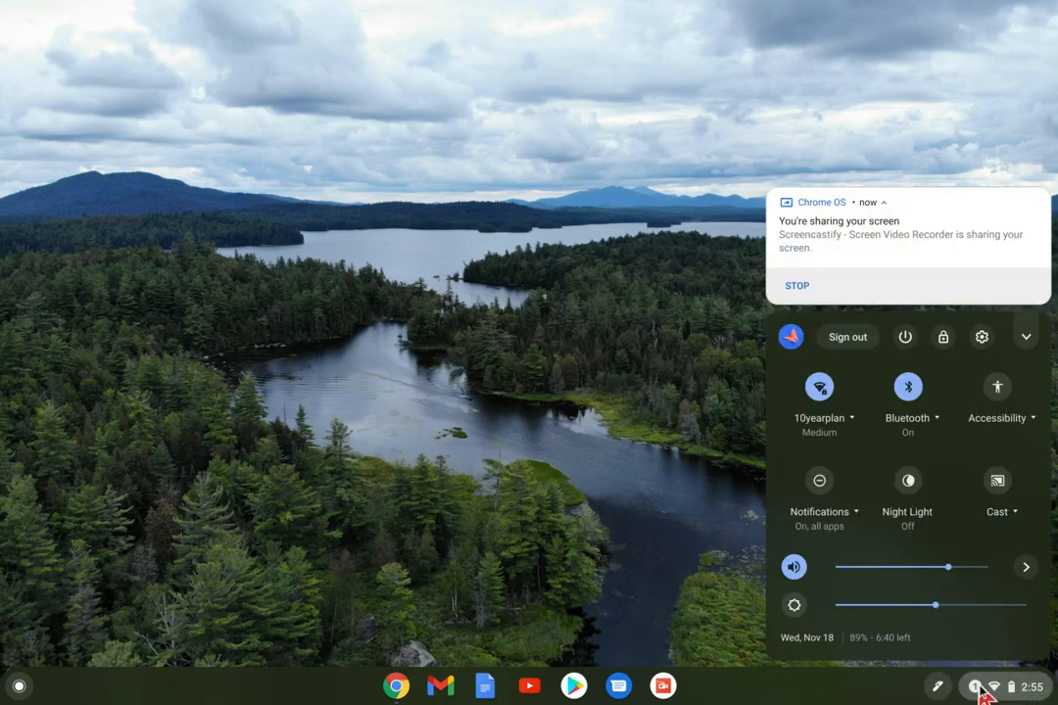
{"action": "mouse_move", "coordinate": [958, 477]}
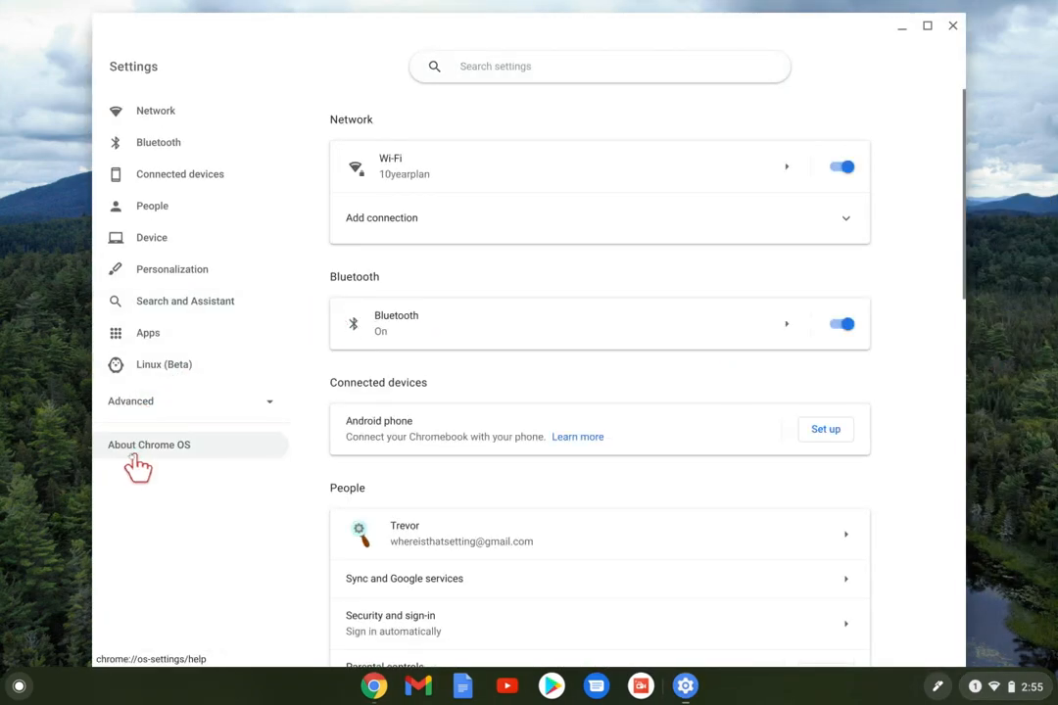
Check for updates on About Chrome OS until it reports up to date, then hide Settings
{"action": "left_click", "coordinate": [149, 444]}
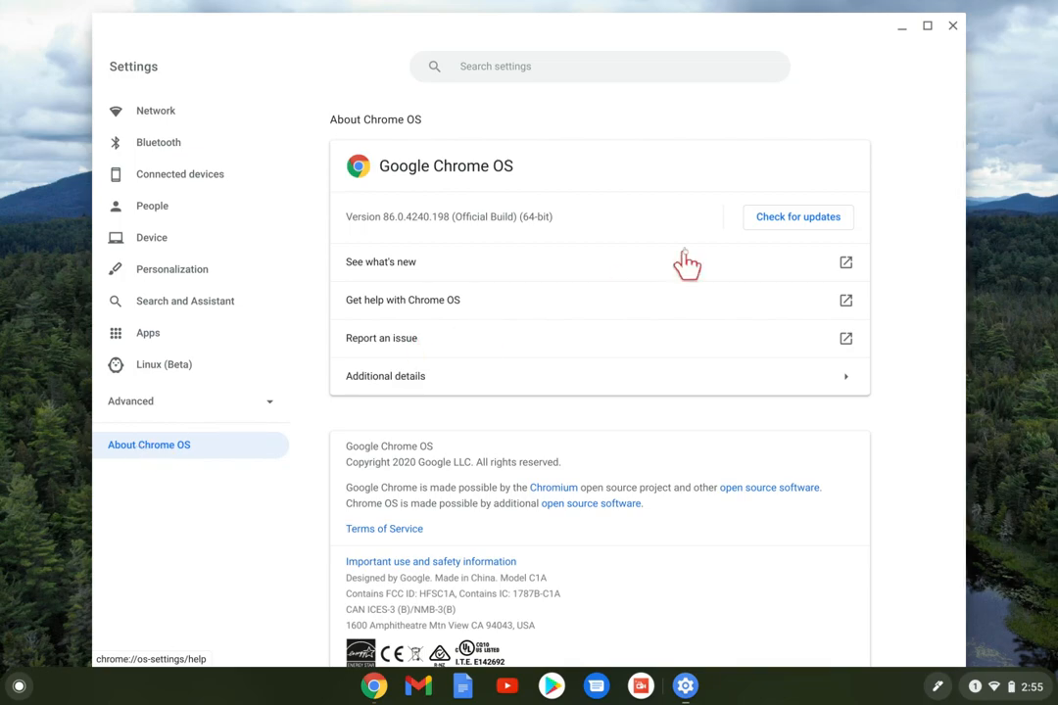
{"action": "mouse_move", "coordinate": [825, 235]}
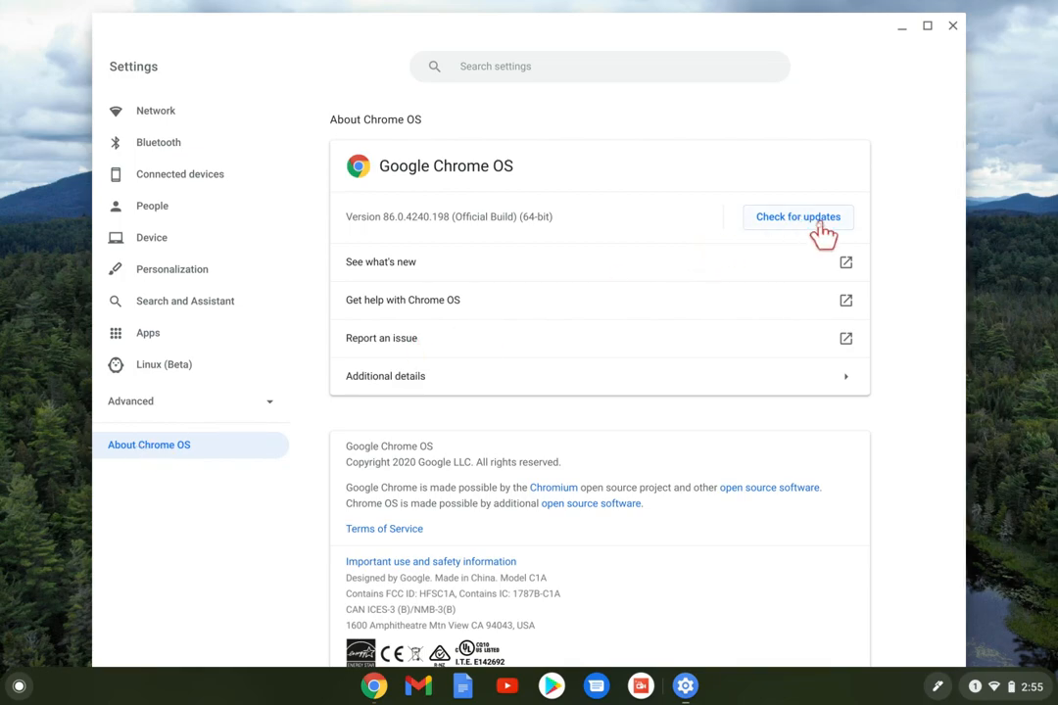
{"action": "left_click", "coordinate": [798, 216]}
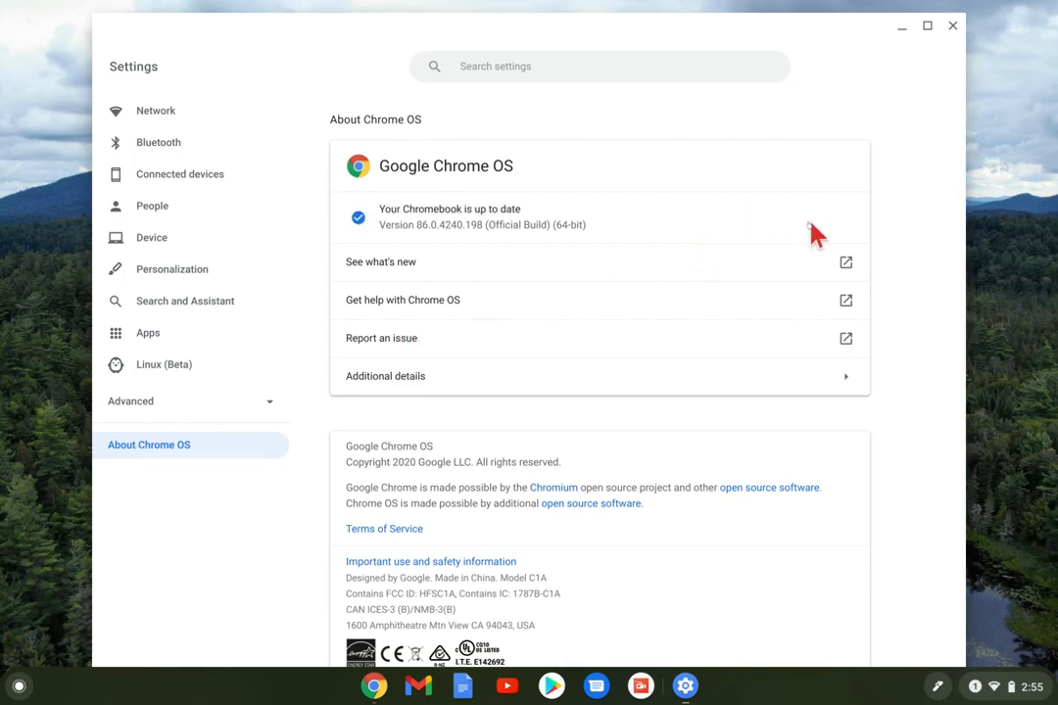
{"action": "mouse_move", "coordinate": [681, 228]}
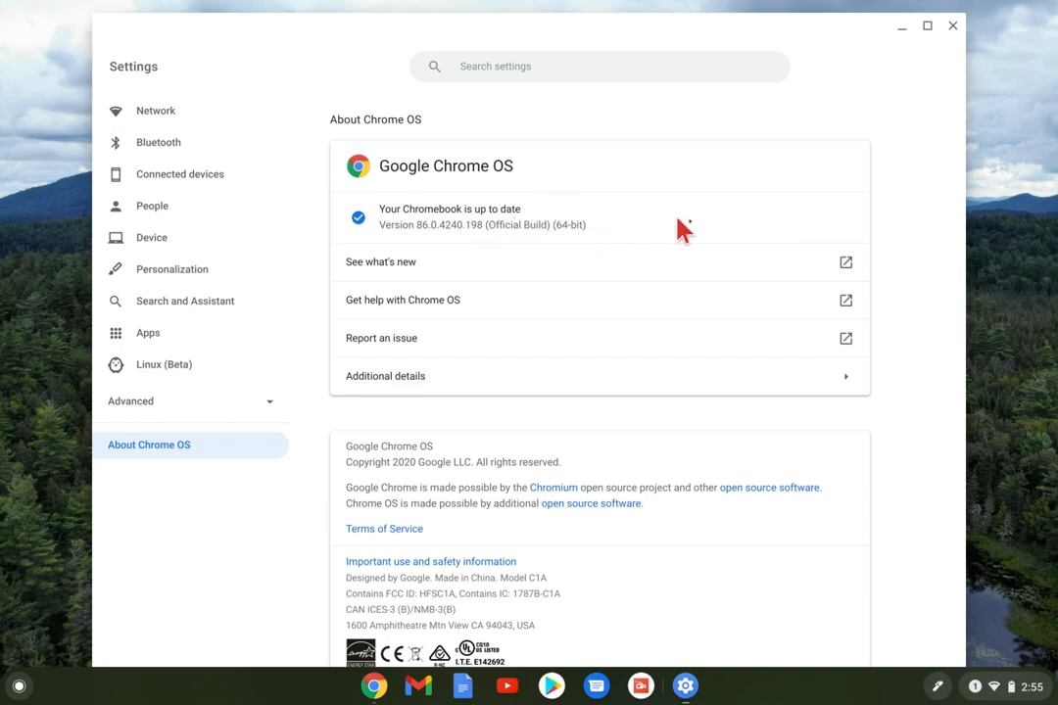
{"action": "mouse_move", "coordinate": [774, 220]}
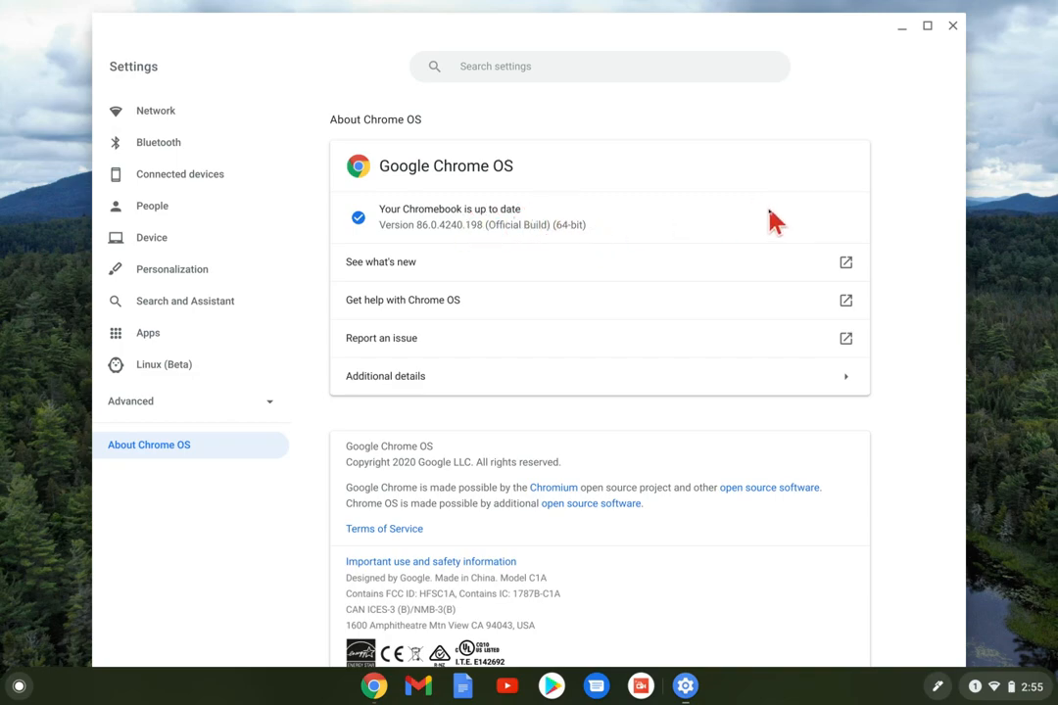
{"action": "mouse_move", "coordinate": [711, 235]}
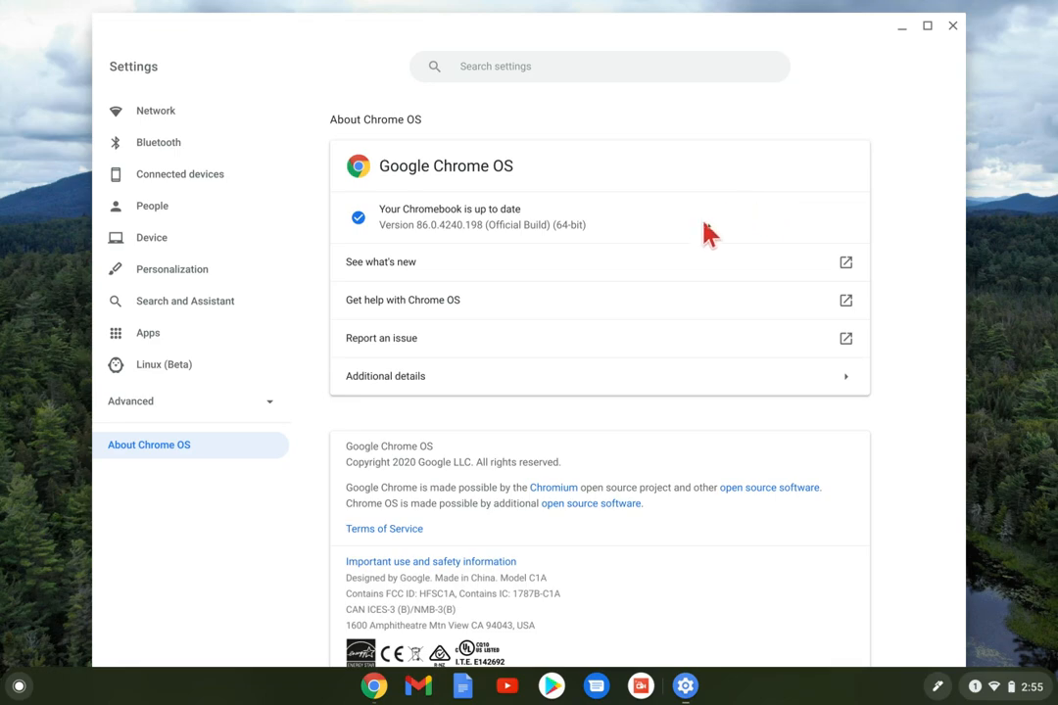
{"action": "mouse_move", "coordinate": [883, 237]}
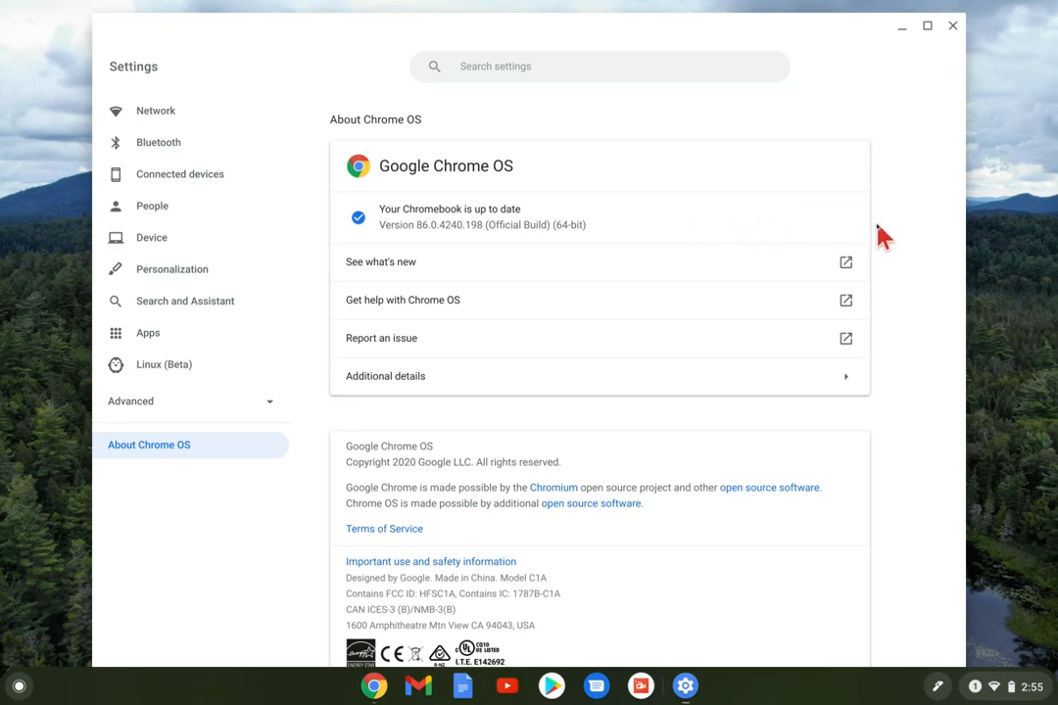
{"action": "mouse_move", "coordinate": [894, 47]}
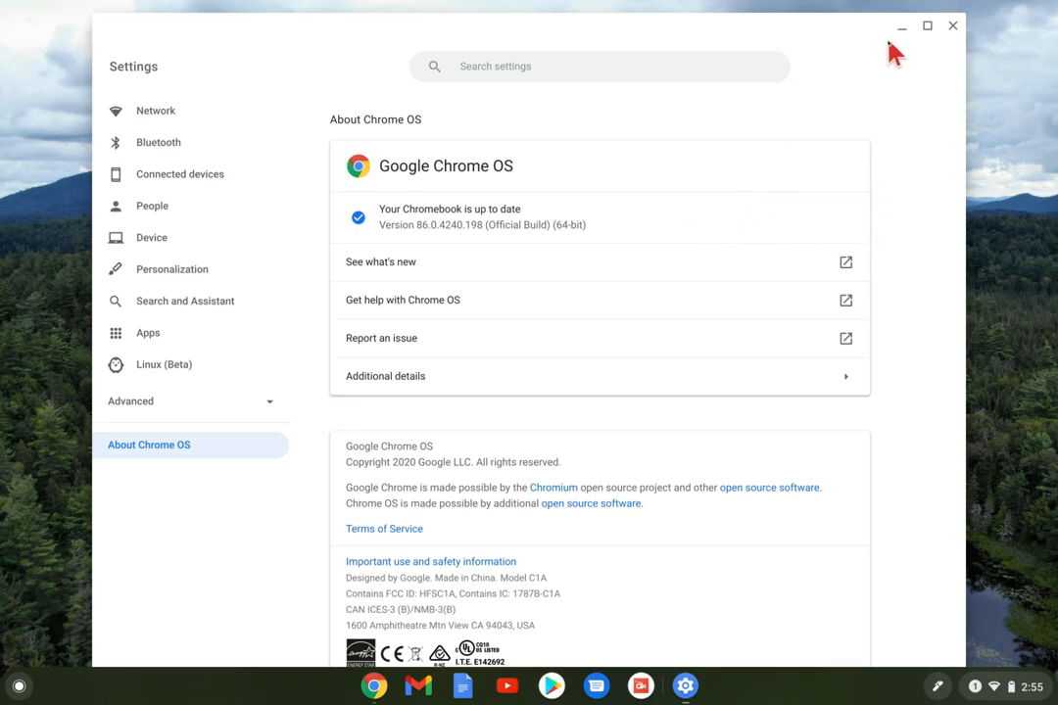
{"action": "left_click", "coordinate": [924, 27]}
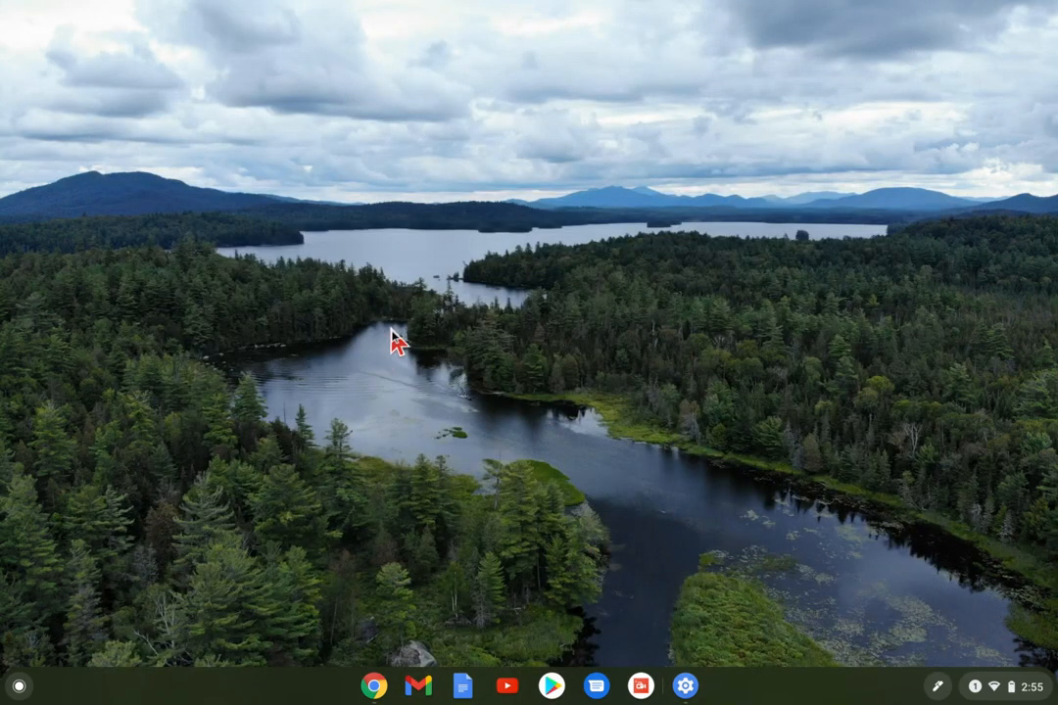
{"action": "mouse_move", "coordinate": [795, 632]}
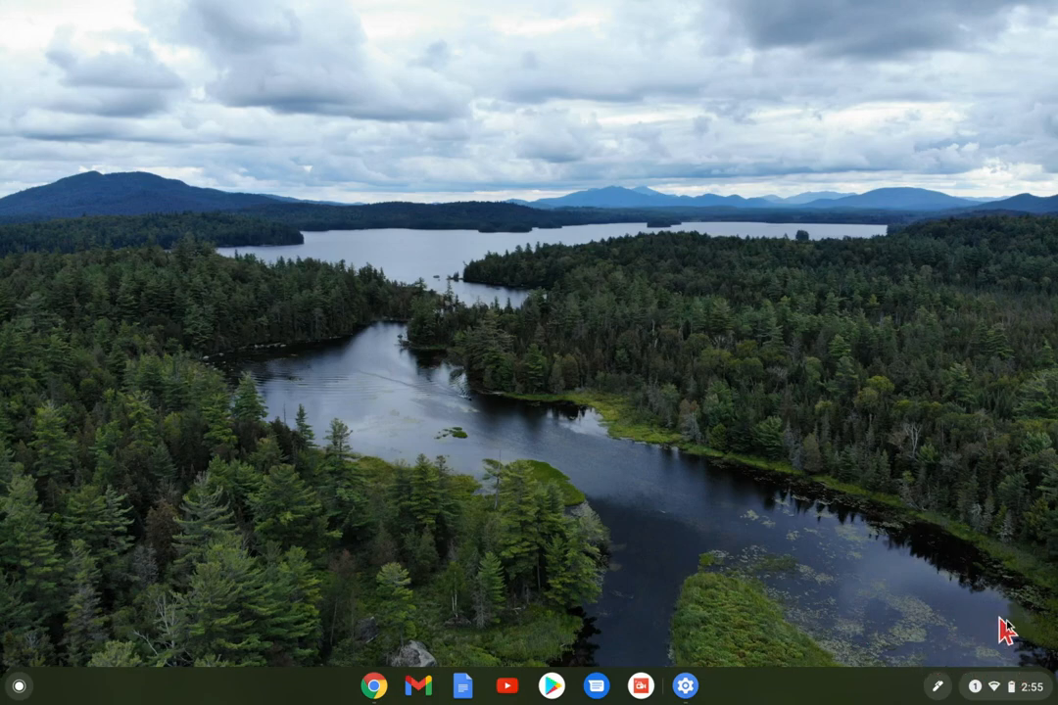
{"action": "left_click", "coordinate": [1002, 688]}
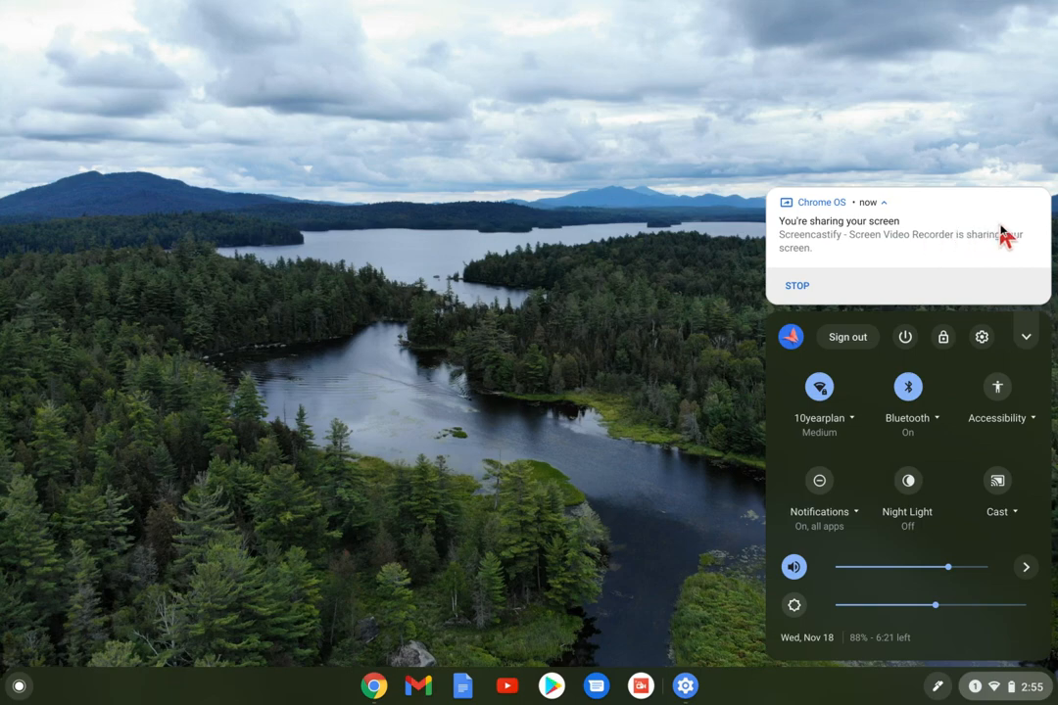
{"action": "mouse_move", "coordinate": [908, 149]}
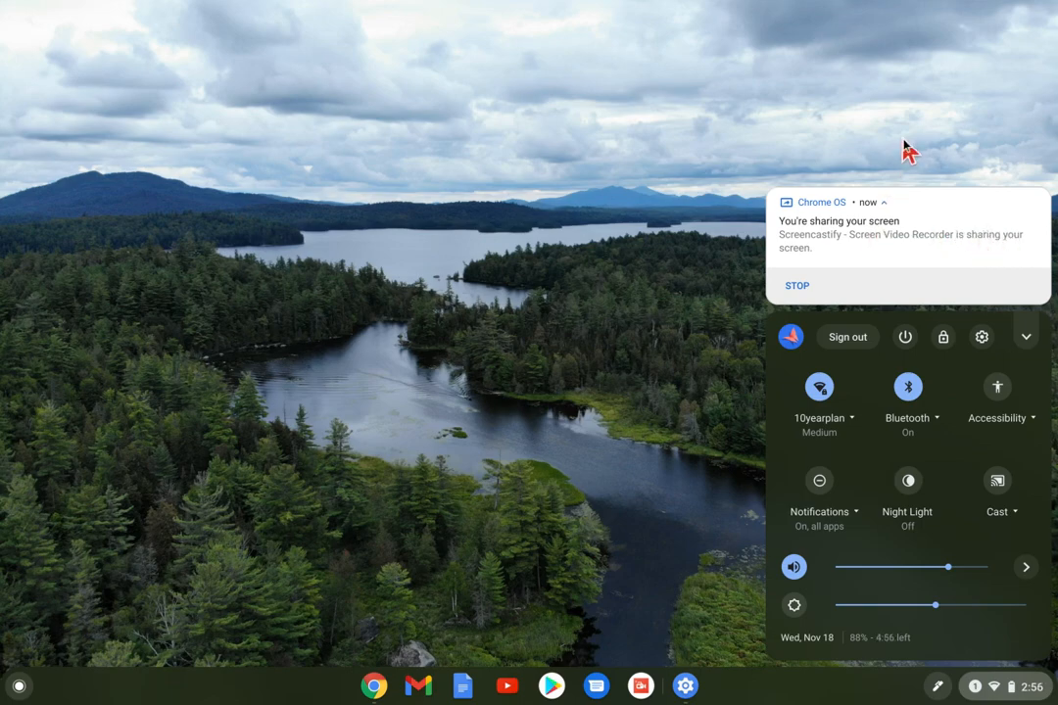
{"action": "mouse_move", "coordinate": [779, 117]}
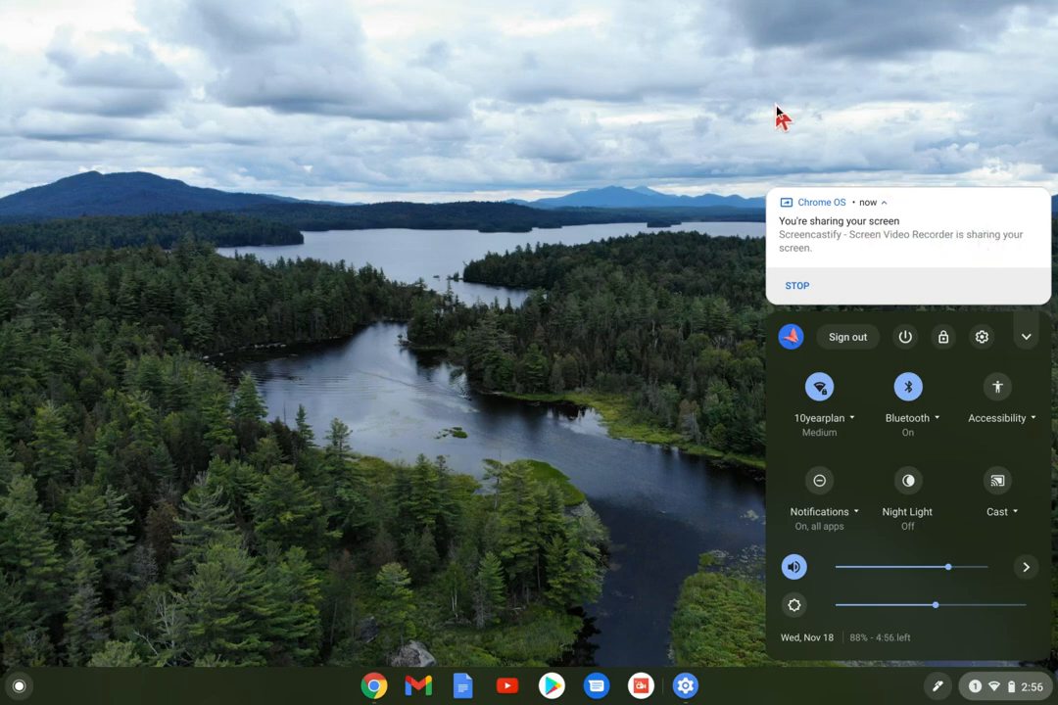
{"action": "mouse_move", "coordinate": [882, 186]}
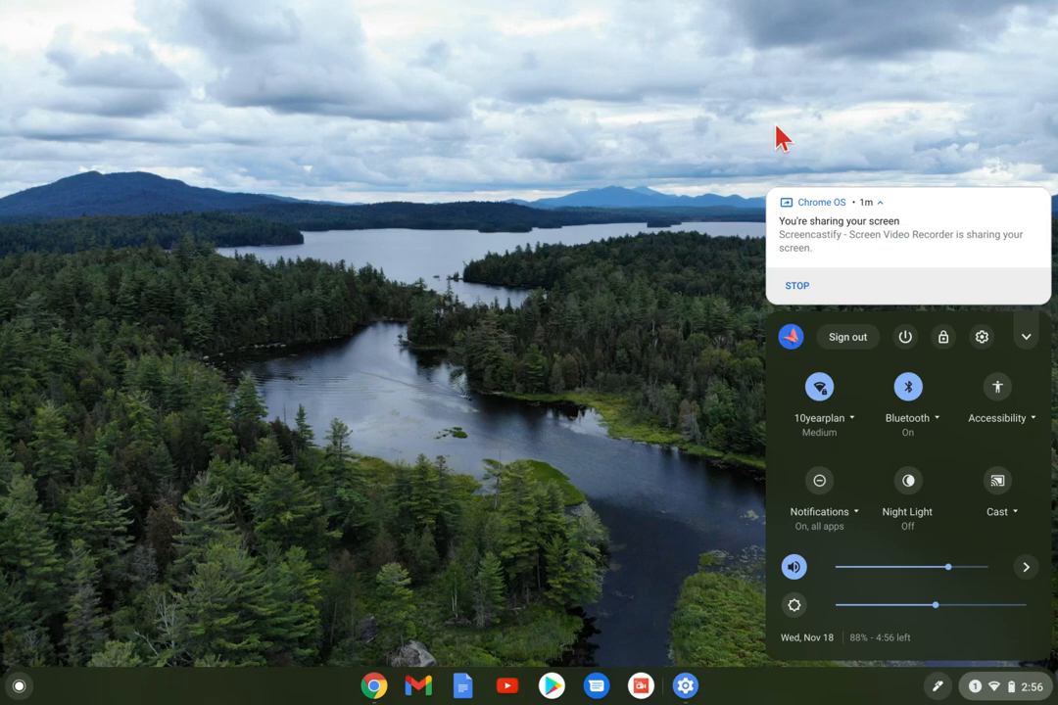
{"action": "left_click", "coordinate": [868, 372]}
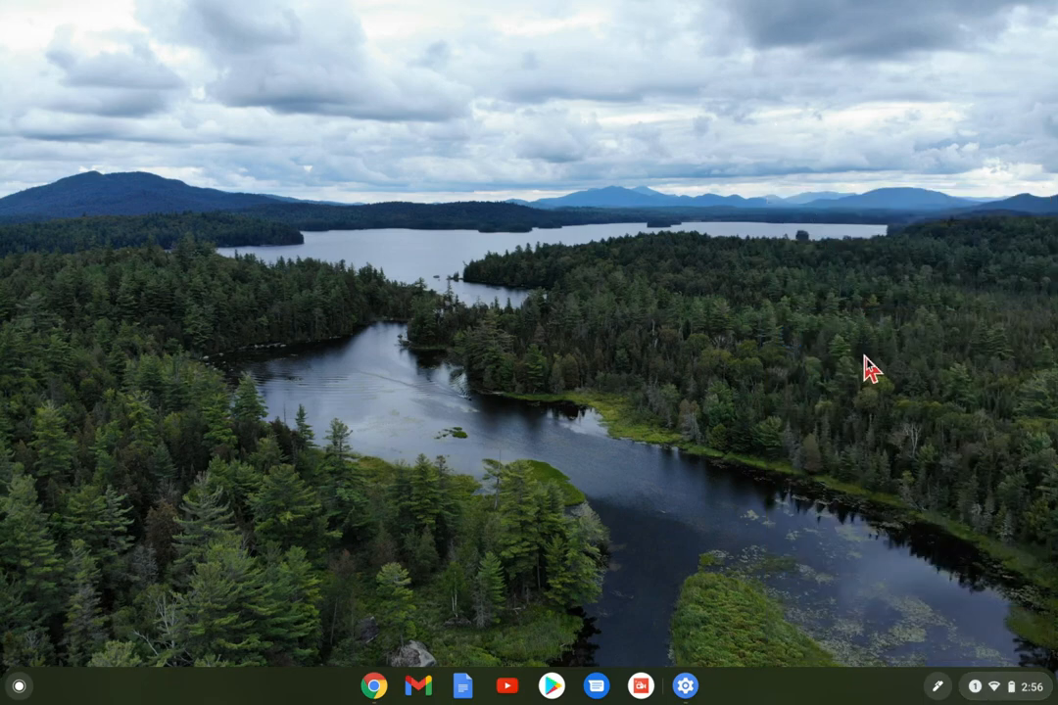
{"action": "mouse_move", "coordinate": [843, 380]}
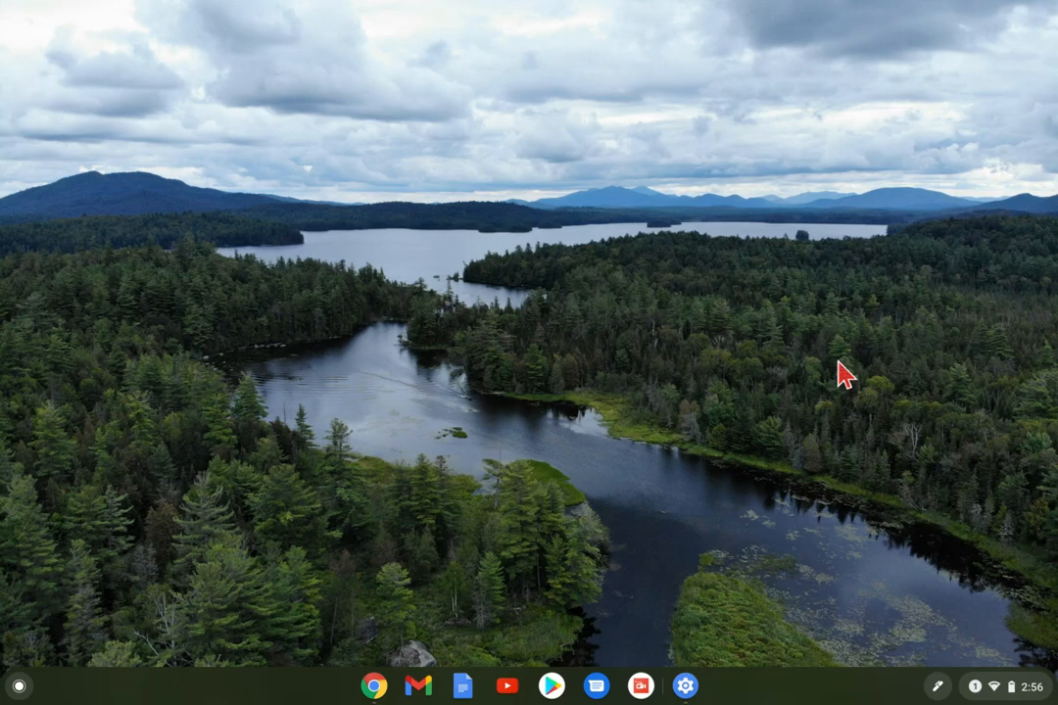
{"action": "mouse_move", "coordinate": [866, 358]}
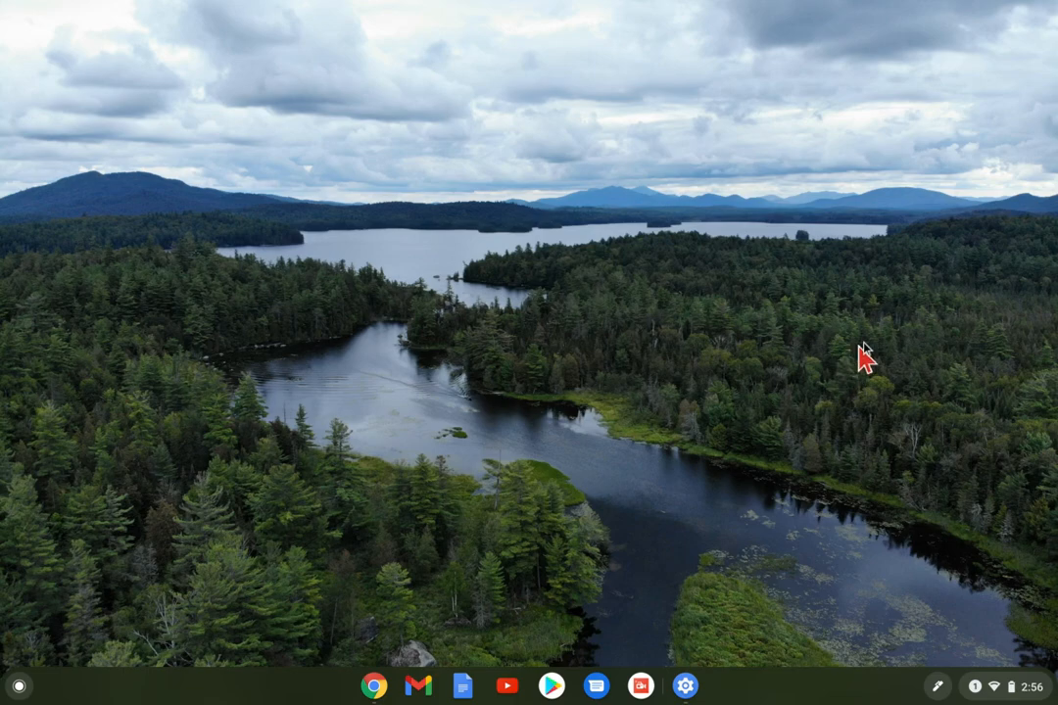
{"action": "mouse_move", "coordinate": [742, 307]}
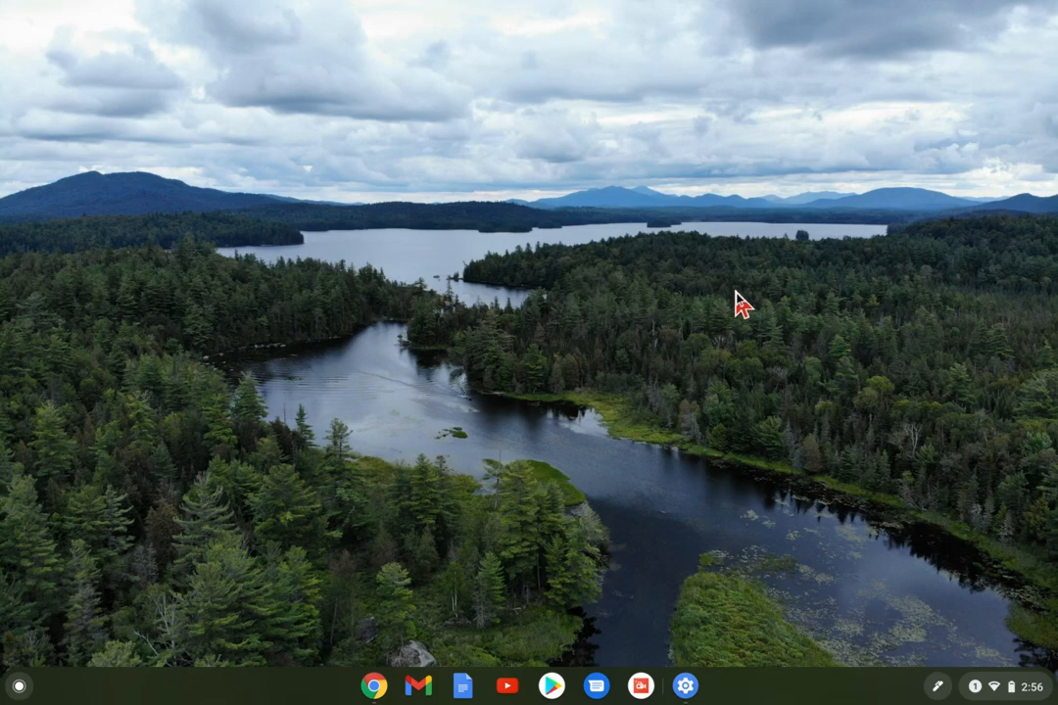
{"action": "mouse_move", "coordinate": [947, 555]}
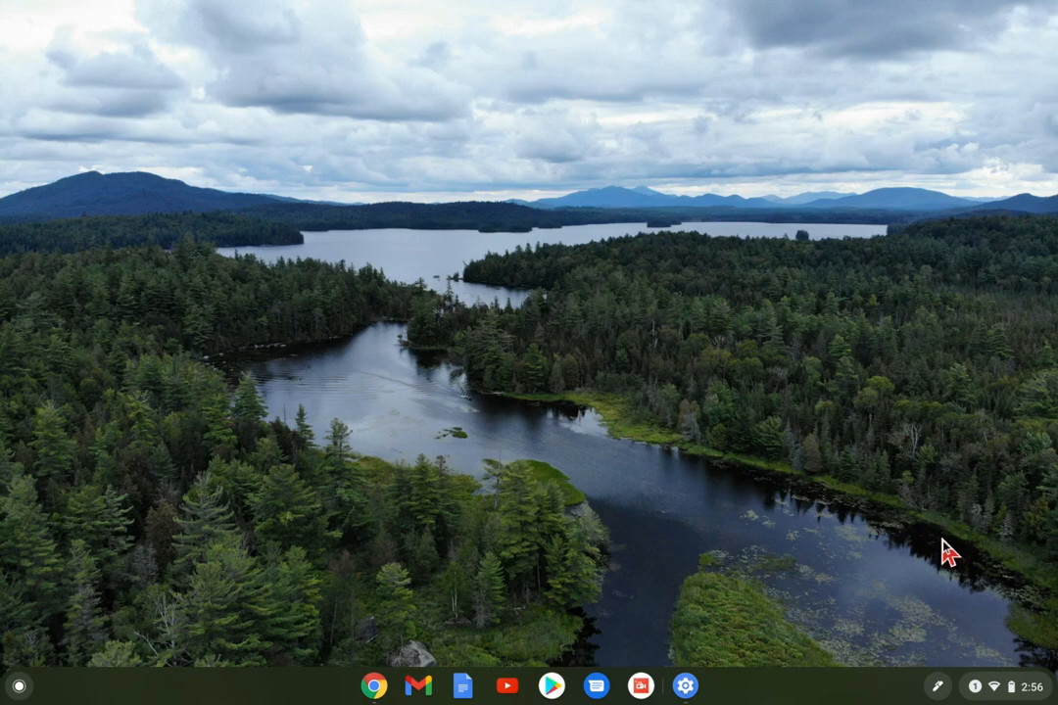